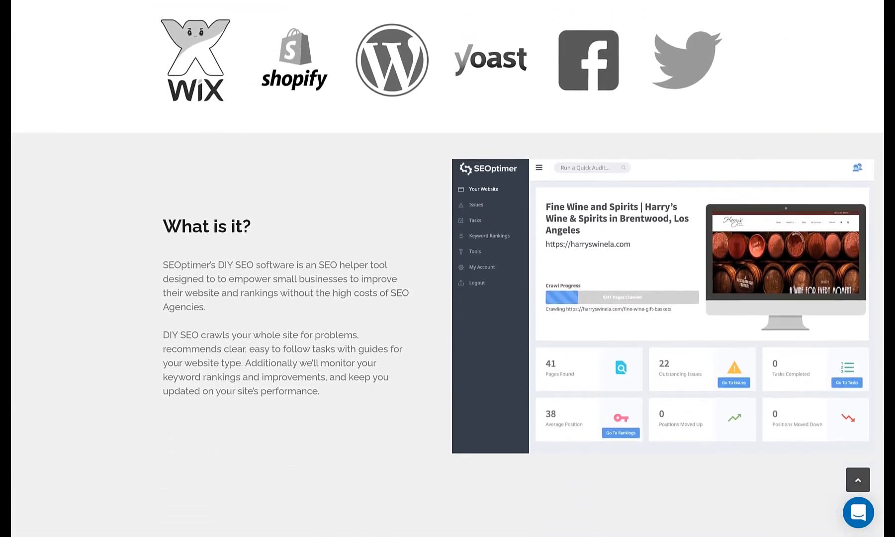
scroll("down", 3)
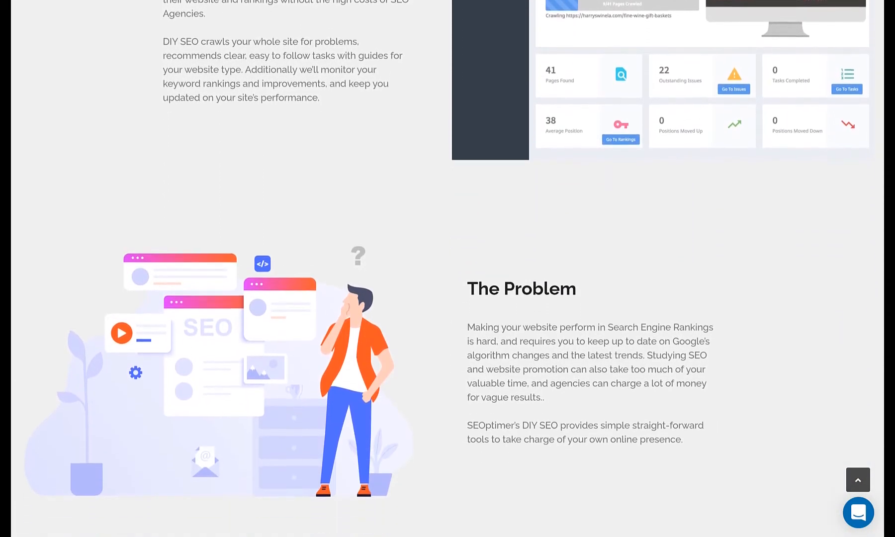
scroll("down", 3)
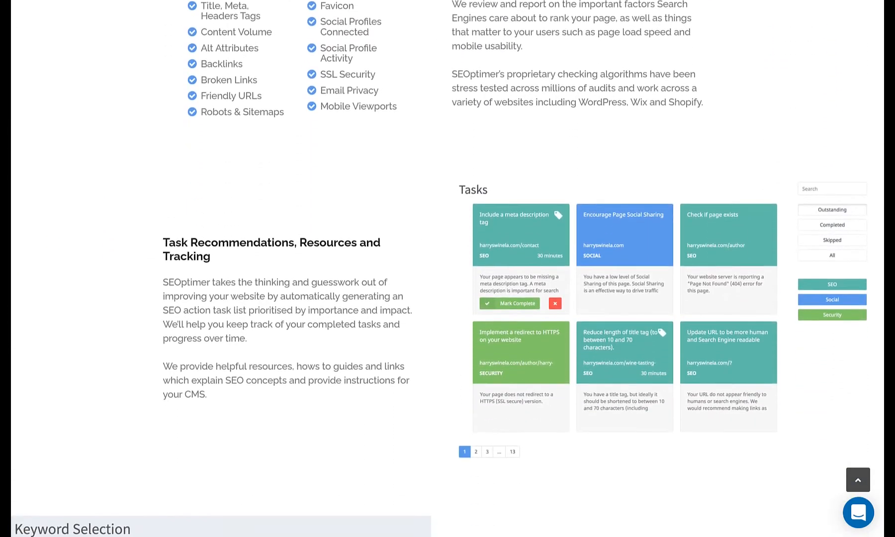
scroll("down", 3)
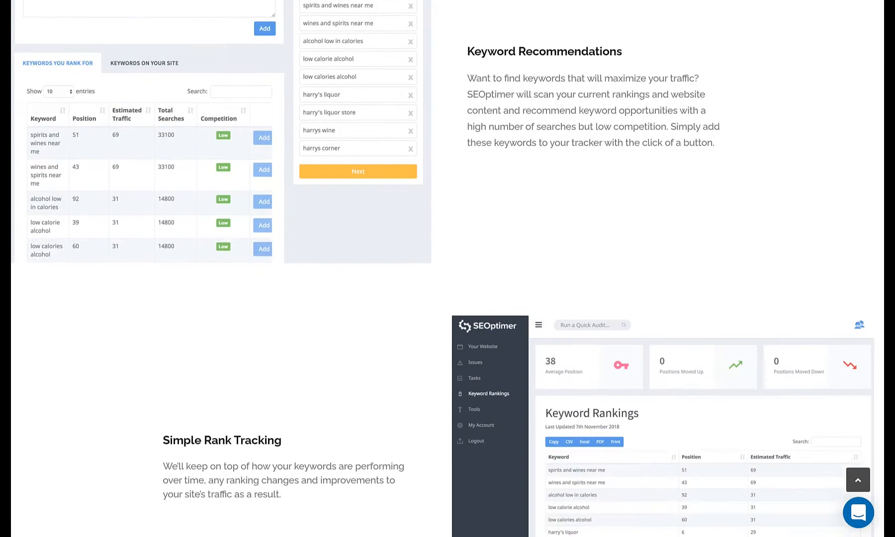
scroll("down", 3)
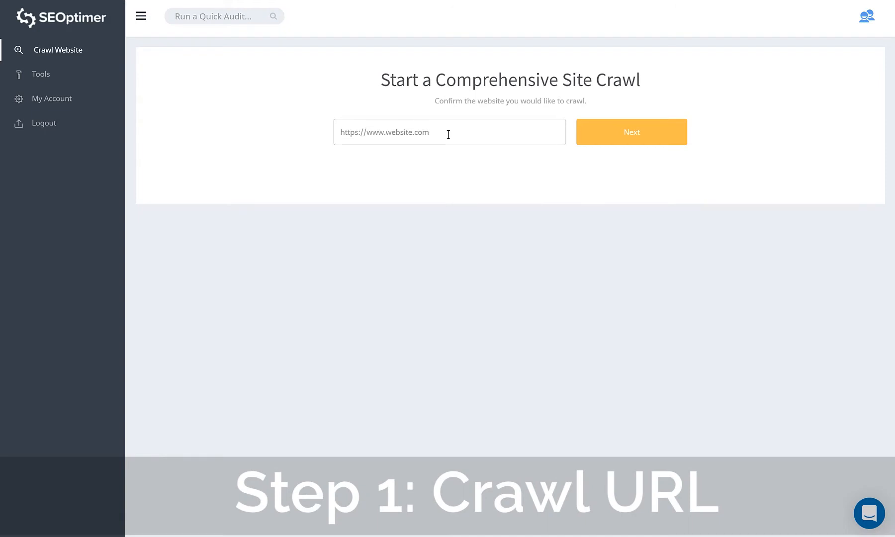
type("https://www.tobinwines.com/")
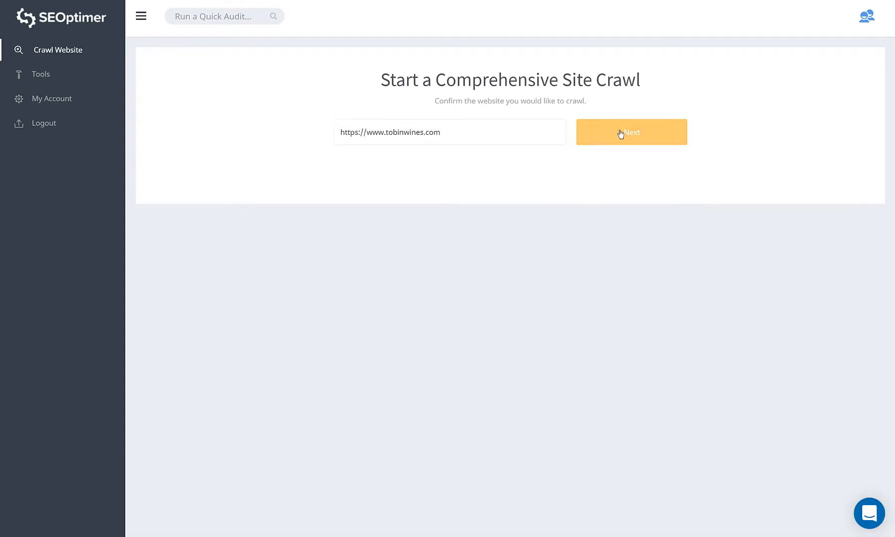
left_click(630, 132)
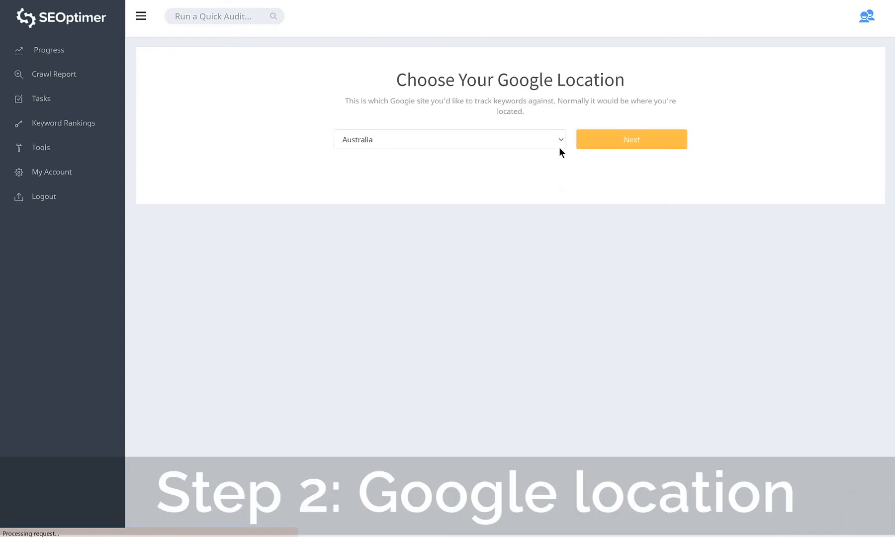
Step: Keep Australia as the Google location for keyword tracking and continue
left_click(448, 139)
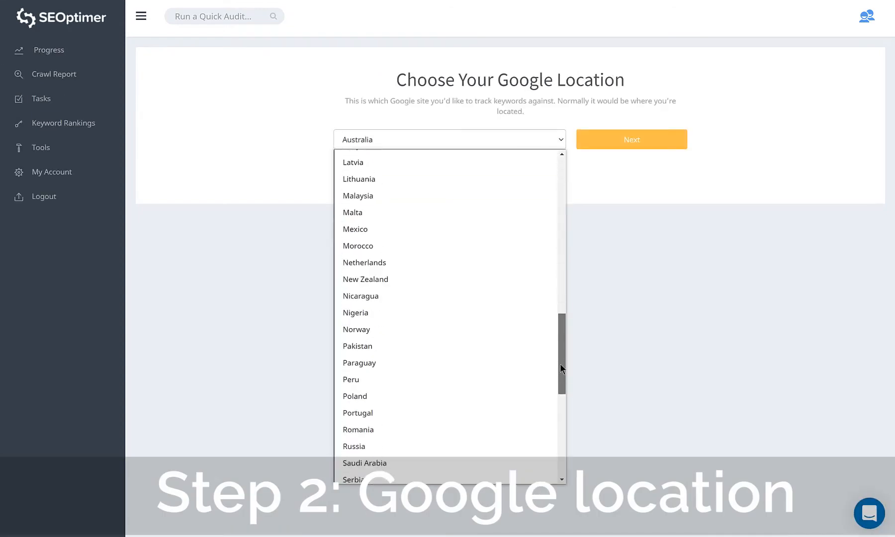
scroll("up", 3)
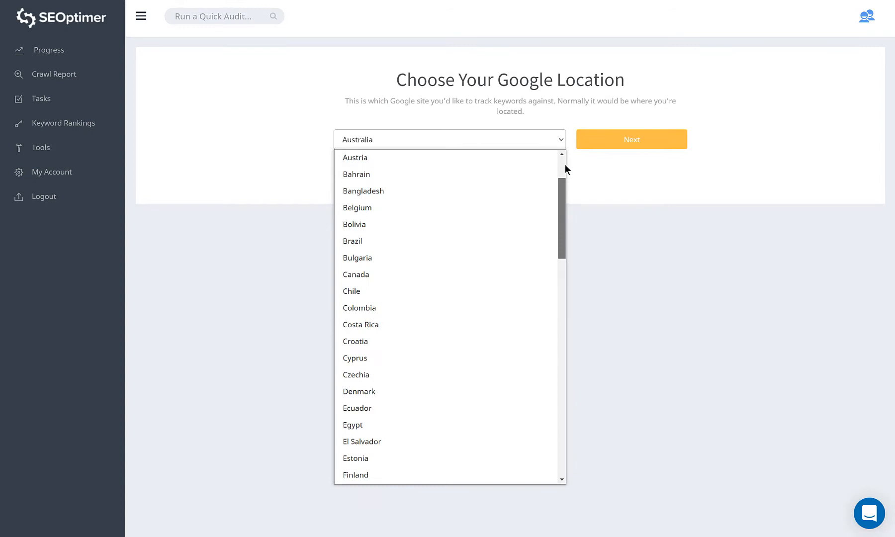
left_click(432, 230)
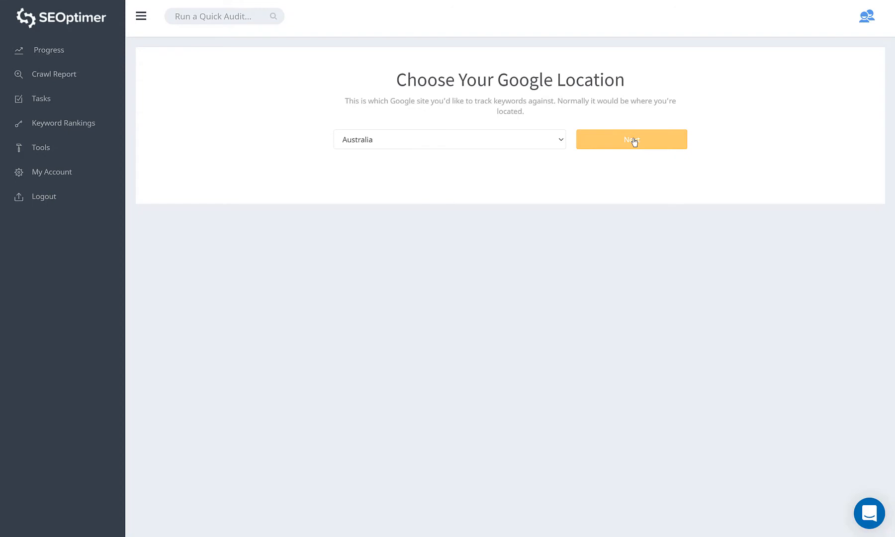
left_click(630, 139)
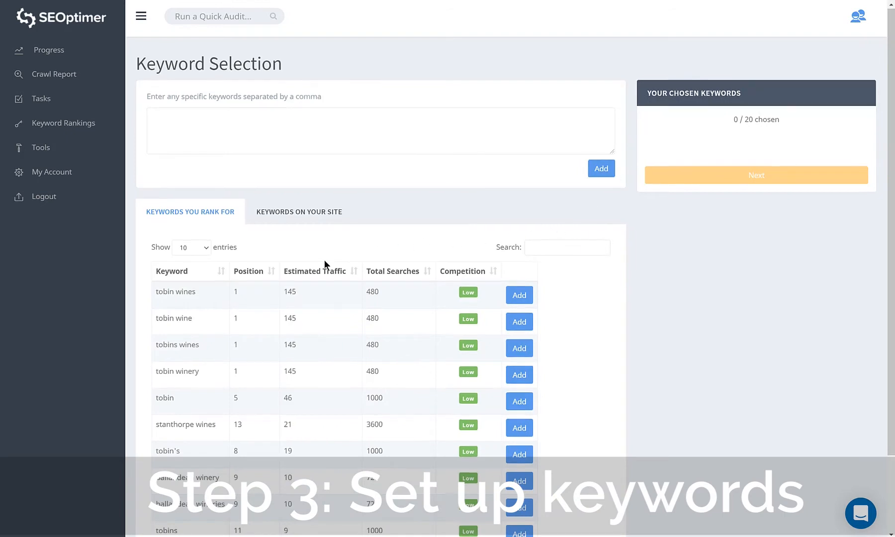
Step: Choose three ranked keywords plus typed-in 'stanthorpe wineries' and submit the four for tracking
left_click(518, 295)
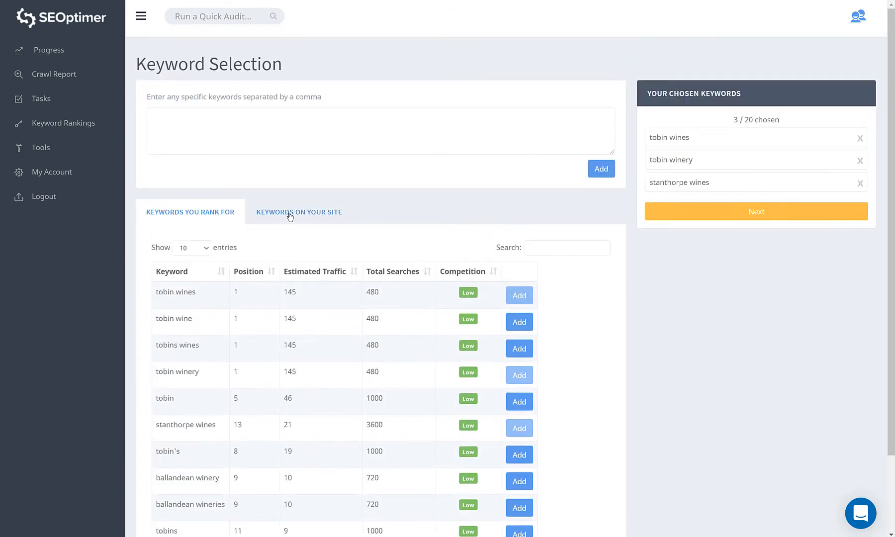
left_click(298, 212)
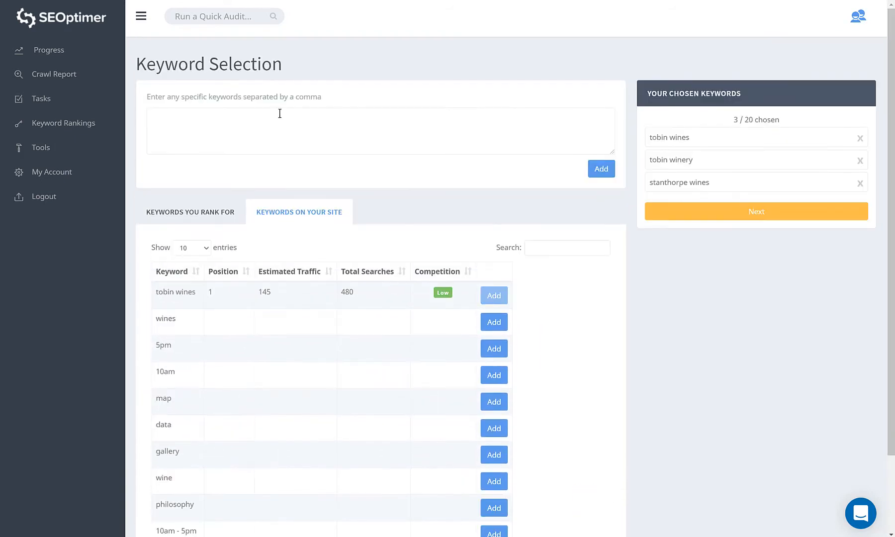
type("stanthorpe win")
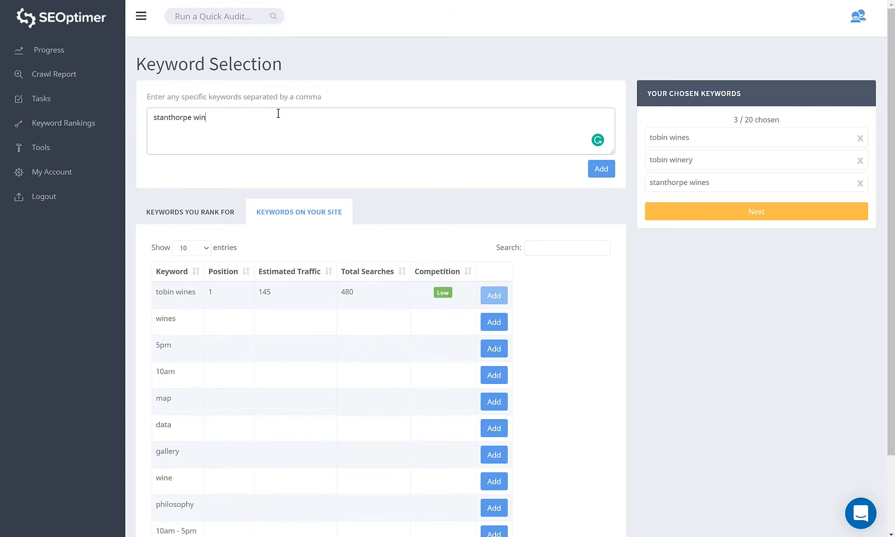
left_click(600, 168)
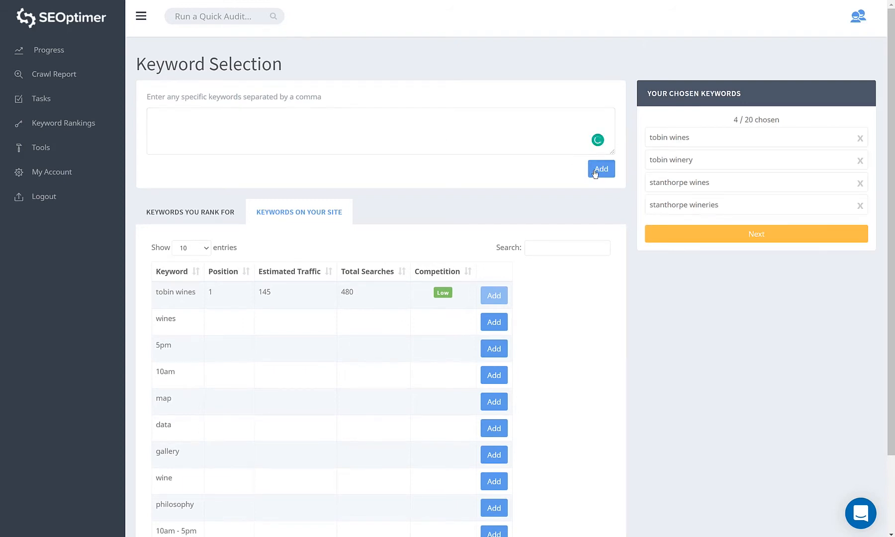
mouse_move(756, 233)
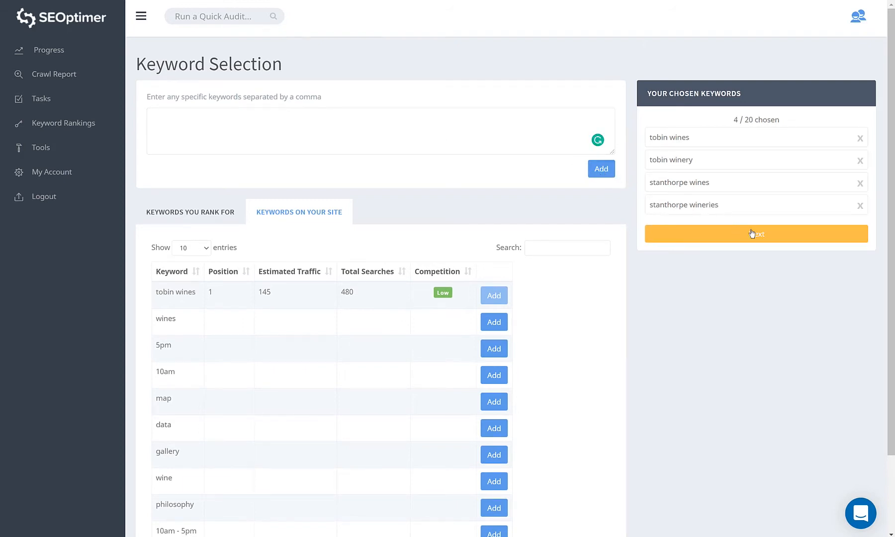
left_click(754, 233)
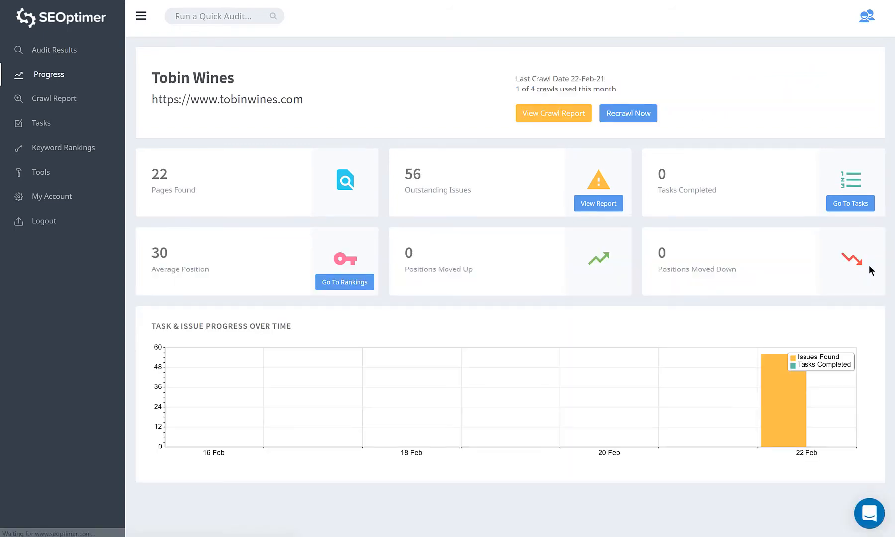
mouse_move(669, 212)
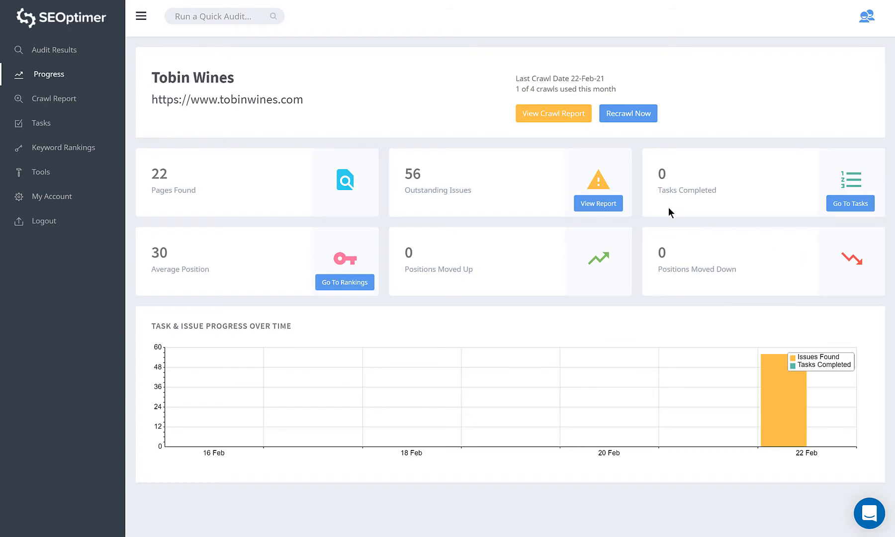
mouse_move(502, 207)
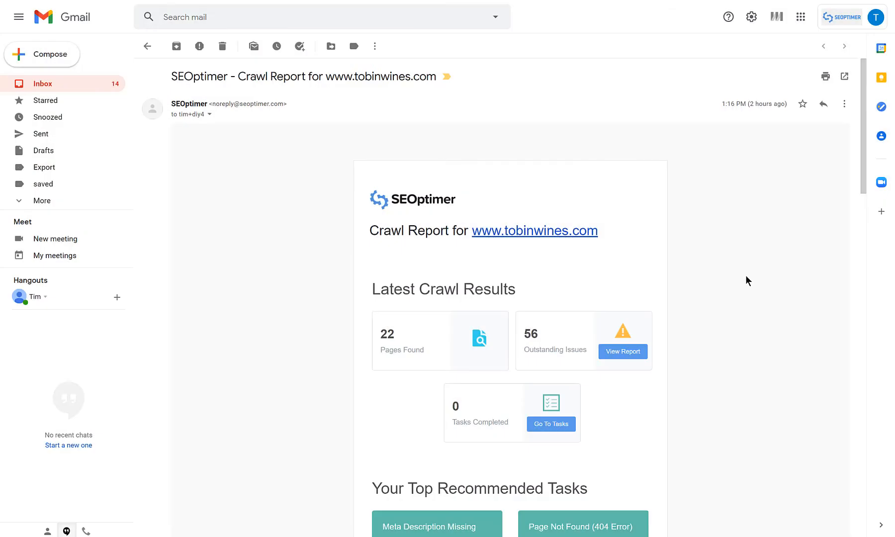
scroll("down", 3)
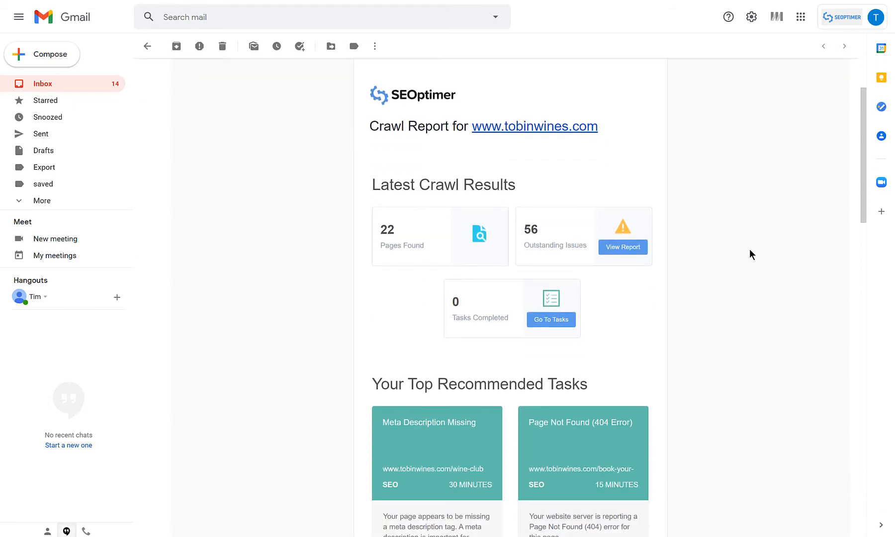
scroll("down", 3)
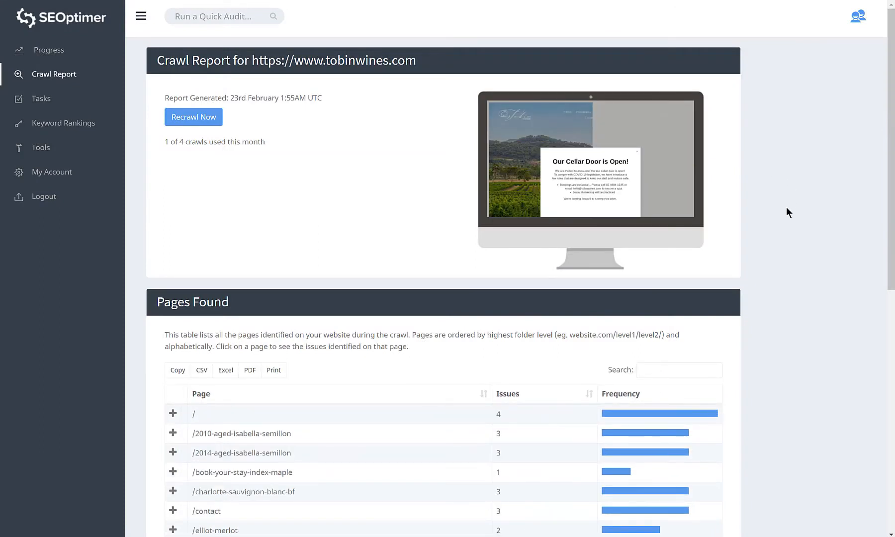
Step: Sort Pages Found by issue count and review the home page's Meta Description Missing issue
scroll("down", 3)
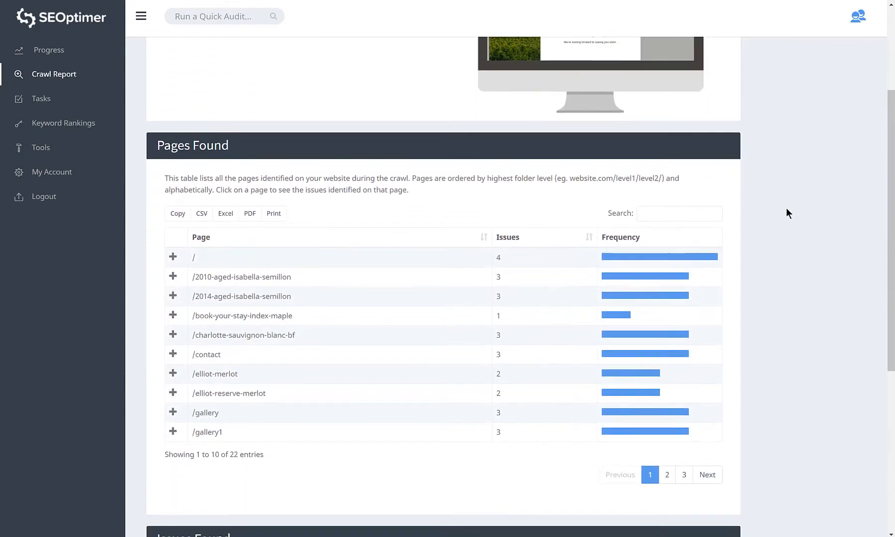
left_click(507, 237)
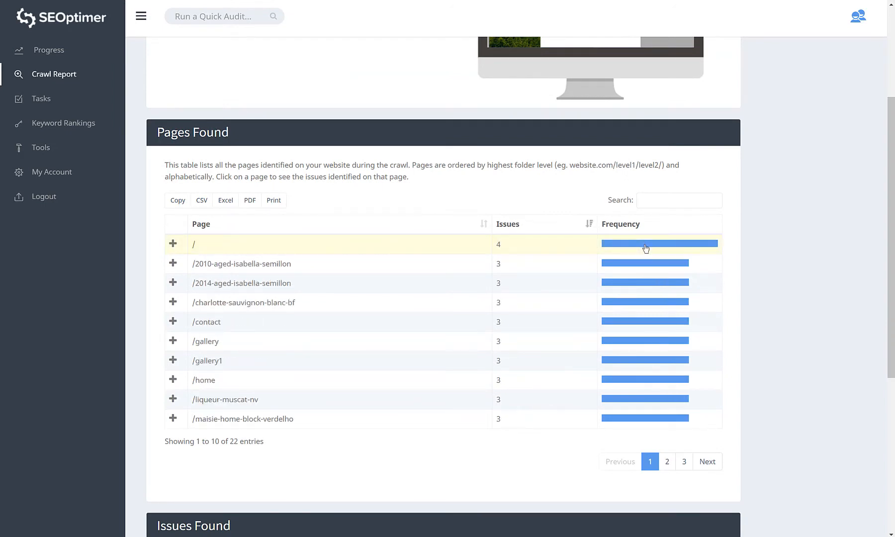
left_click(172, 244)
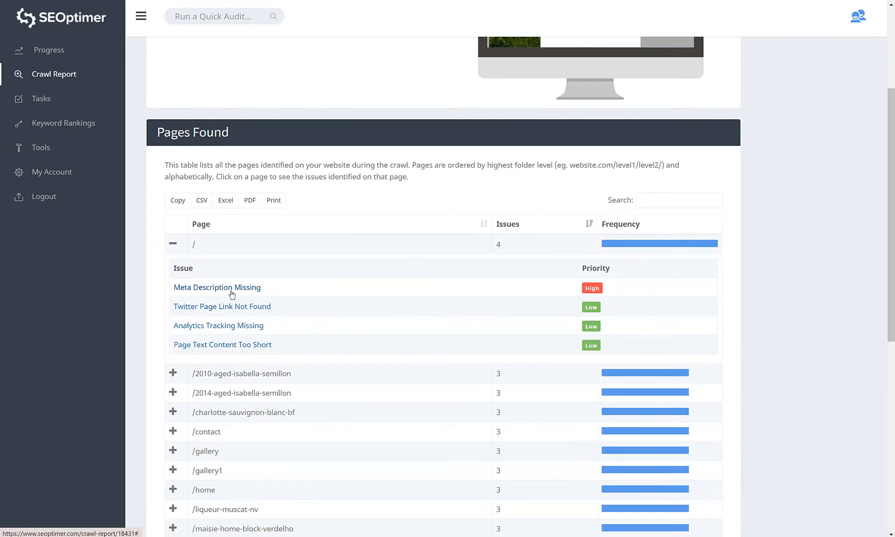
left_click(216, 287)
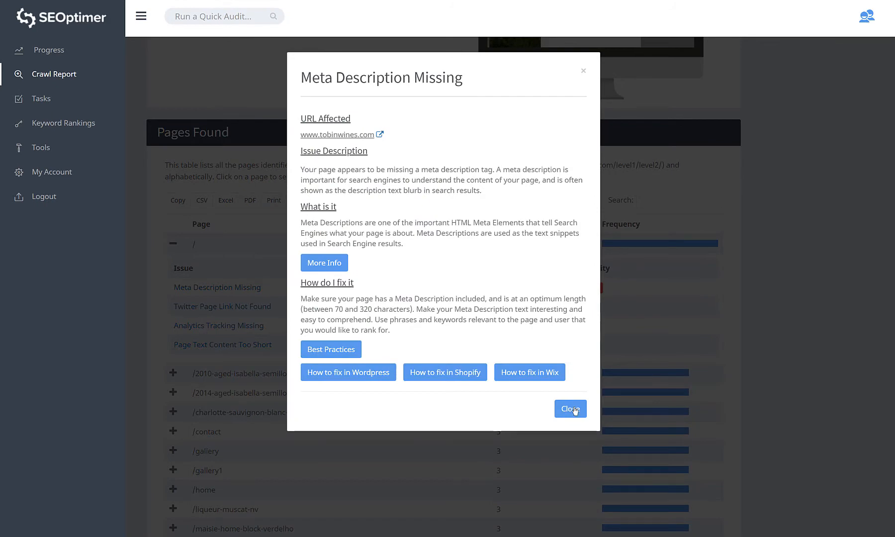
left_click(569, 408)
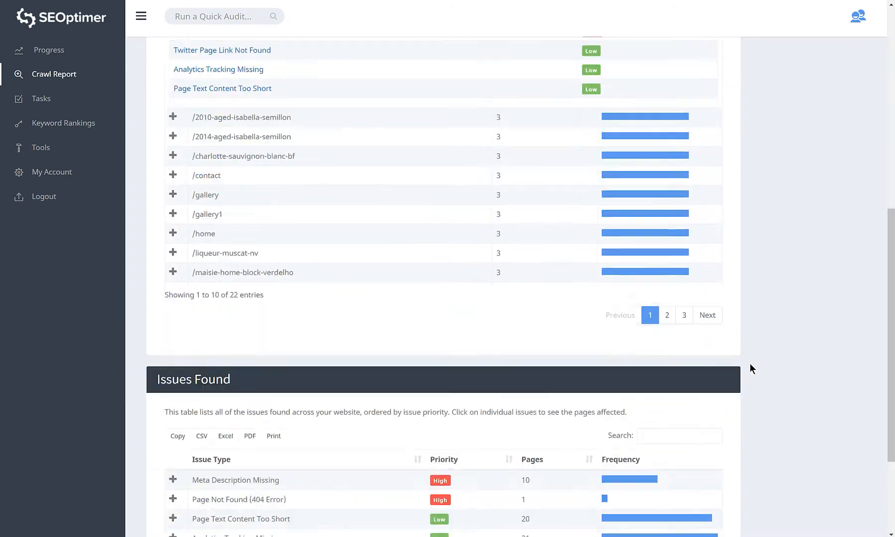
Step: Expand the Page Not Found (404 Error) issue to show /book-your-stay-index-maple as the affected page
scroll("down", 3)
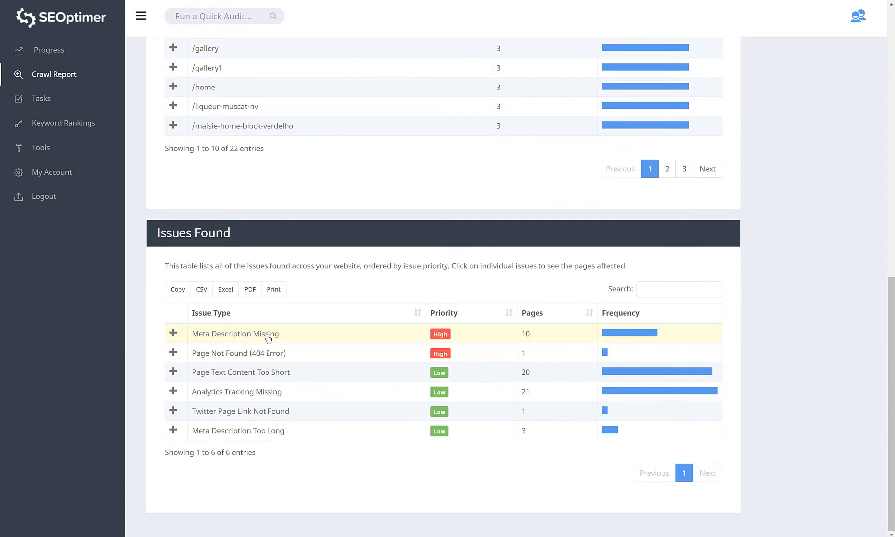
left_click(172, 353)
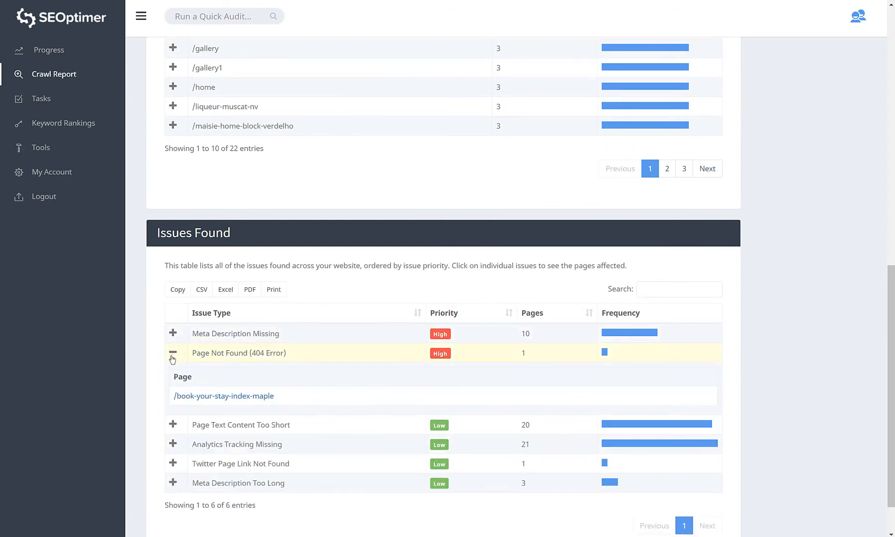
mouse_move(308, 405)
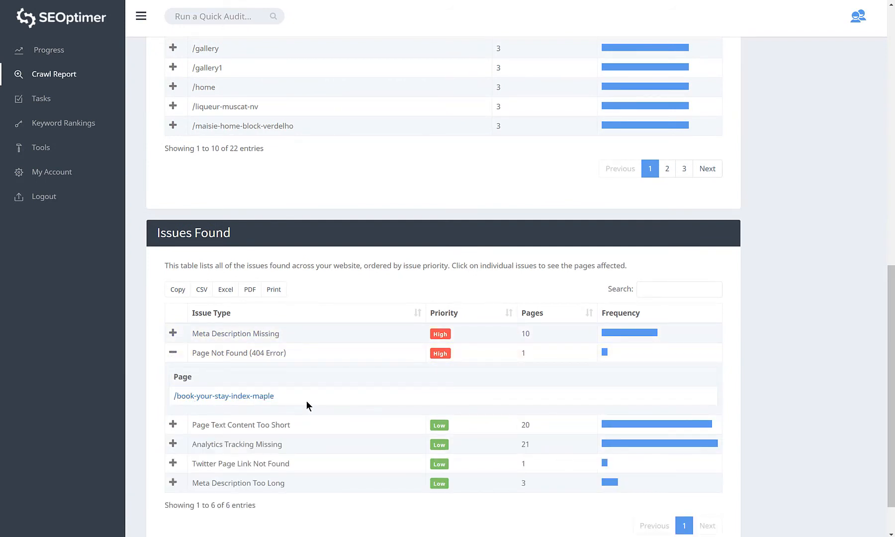
left_click(41, 99)
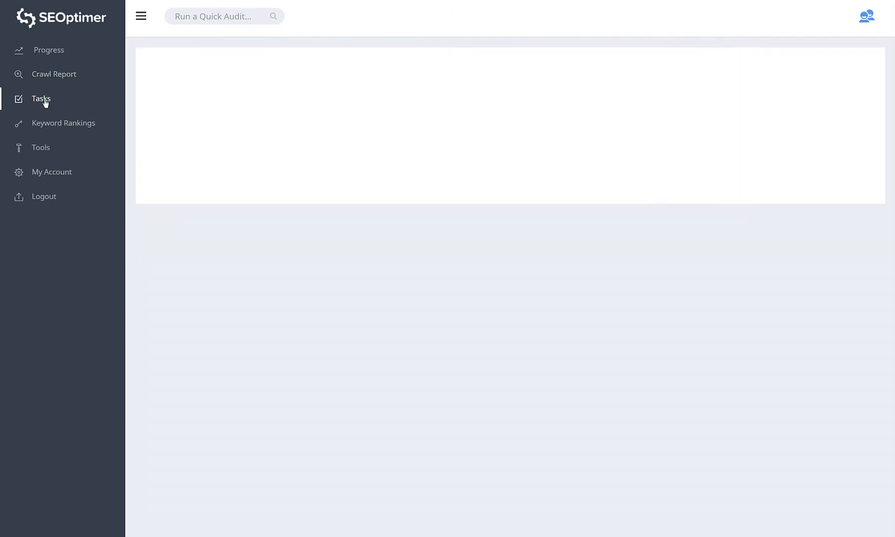
Step: Mark the 'Include a meta description tag' task for the philosophy page as complete
left_click(40, 99)
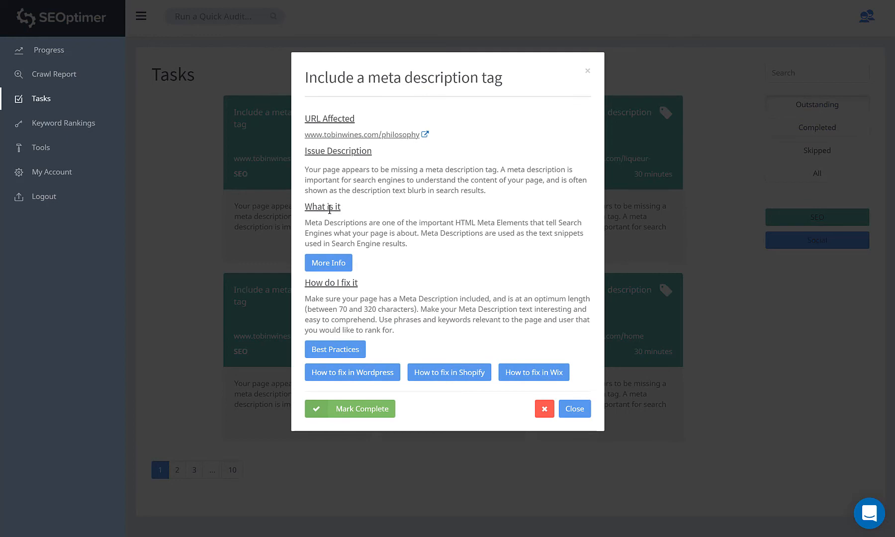
mouse_move(328, 263)
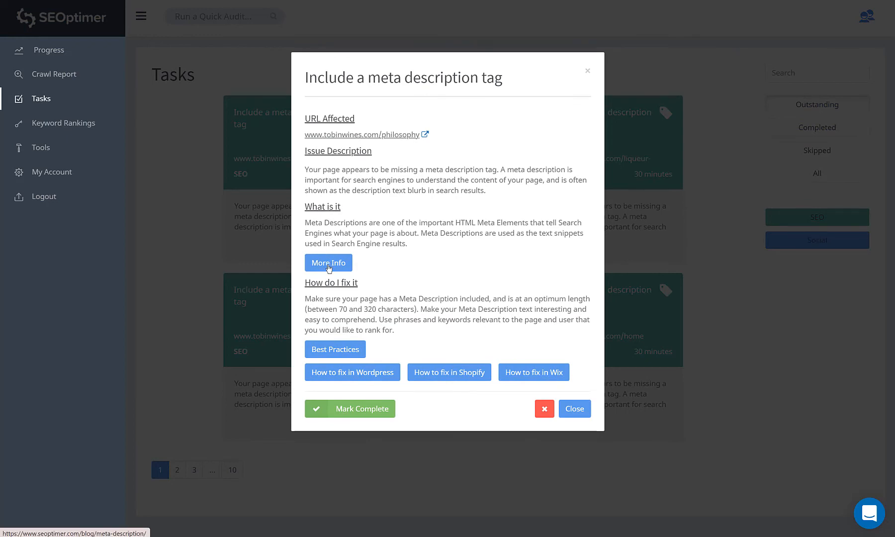
left_click(328, 263)
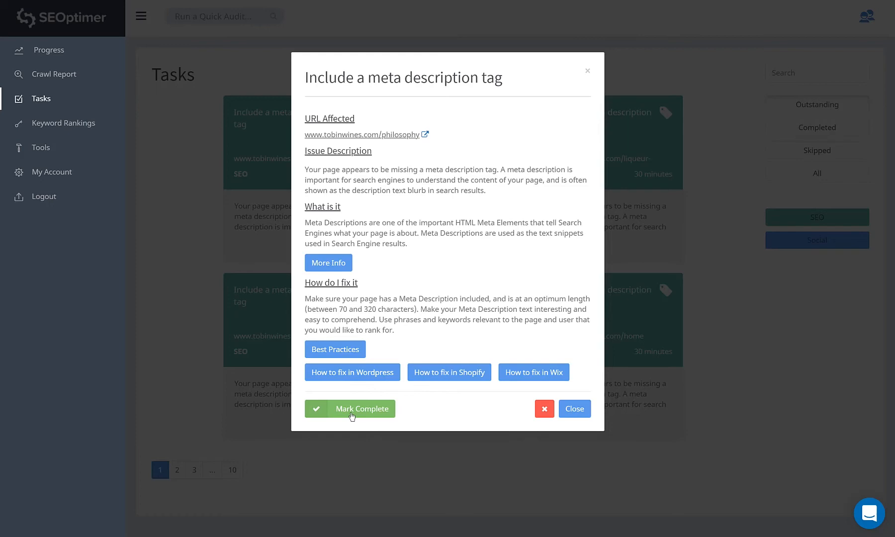
left_click(574, 409)
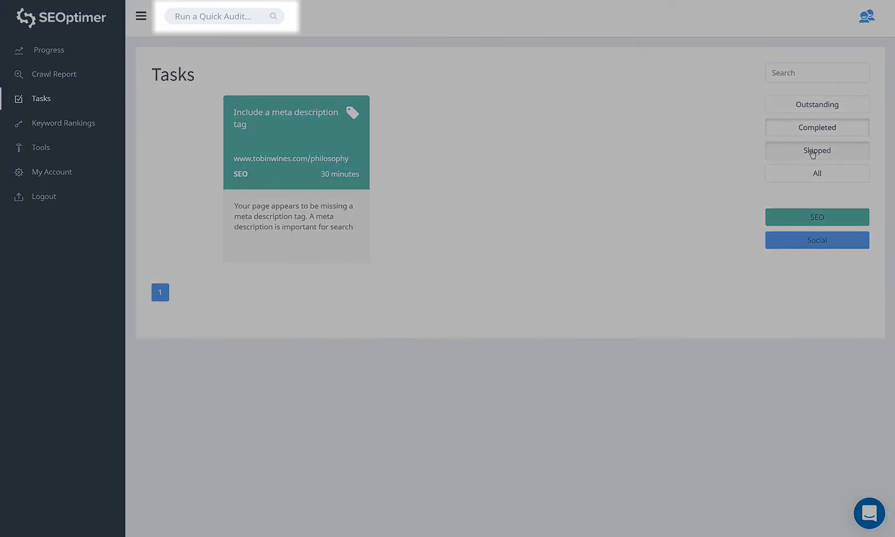
Step: Run a quick audit from the search bar and go to the Keyword Rankings page
left_click(816, 172)
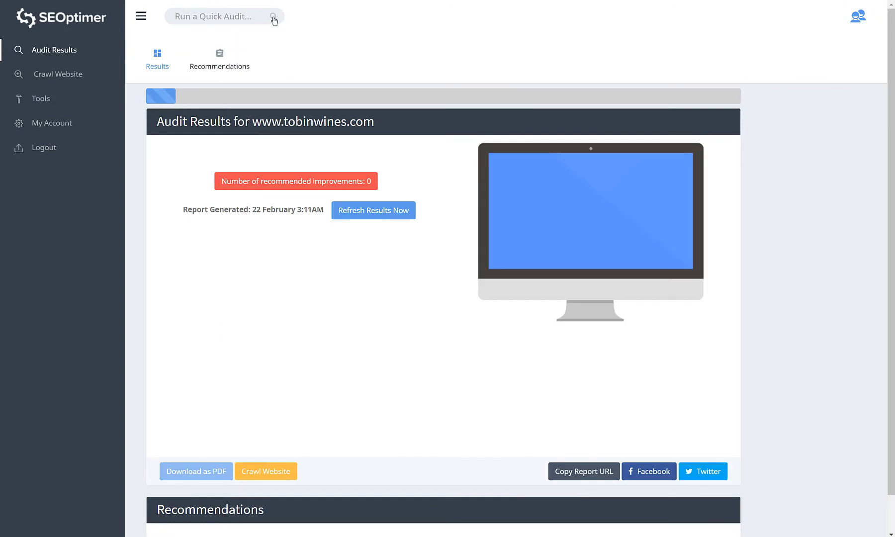
left_click(373, 210)
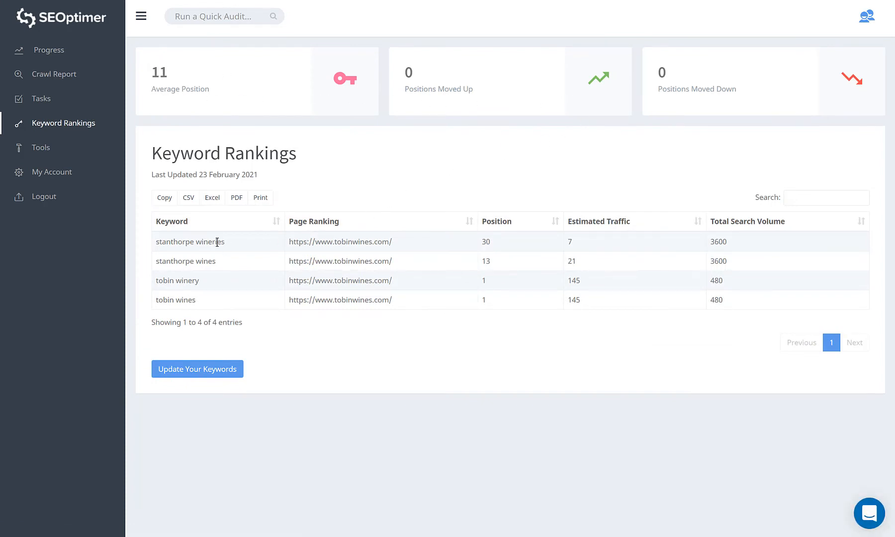
Step: Sort the keyword rankings table by estimated traffic, then by total search volume
left_click(553, 222)
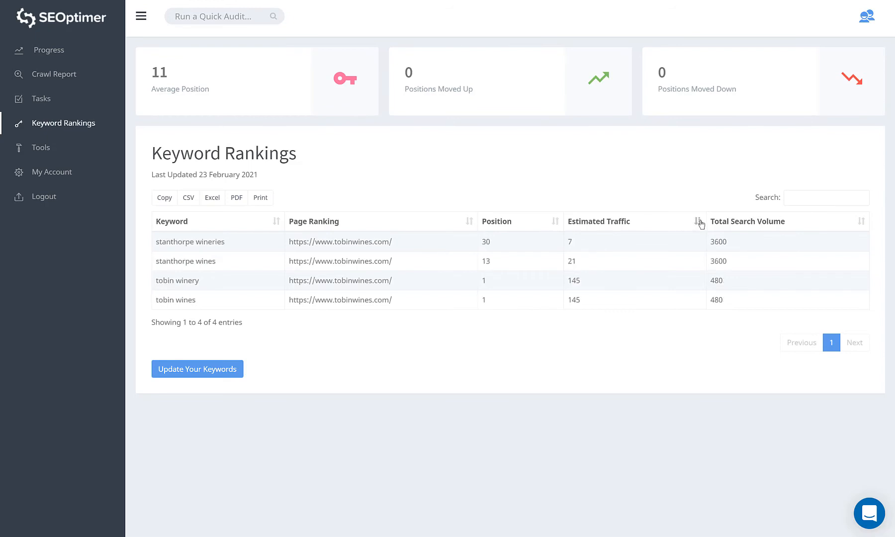
left_click(697, 222)
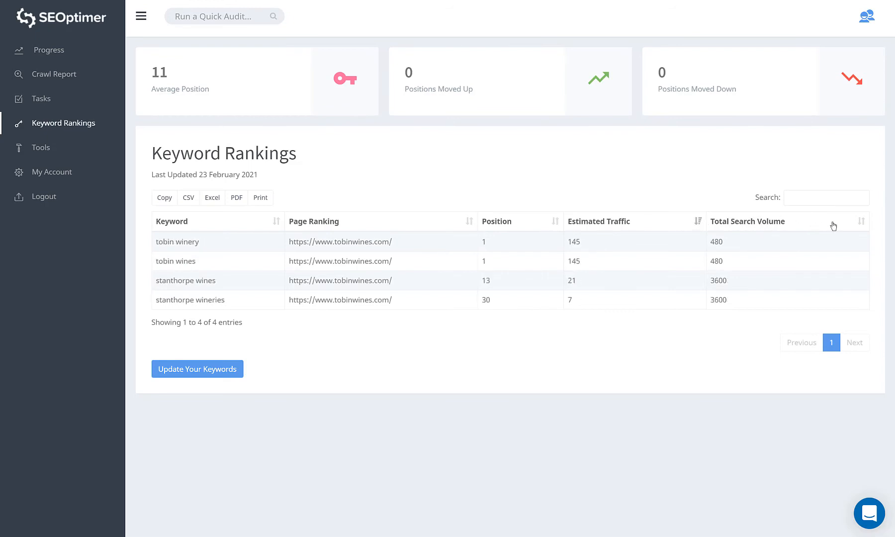
left_click(860, 221)
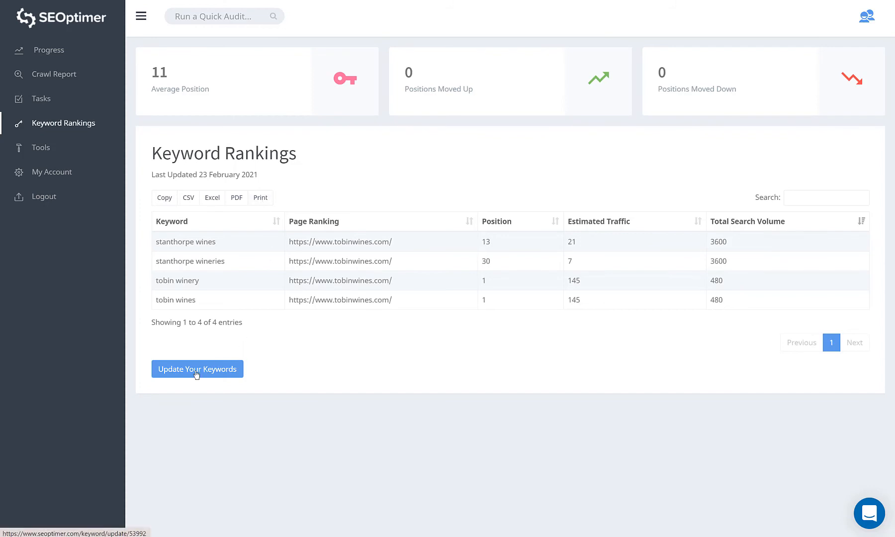
left_click(197, 369)
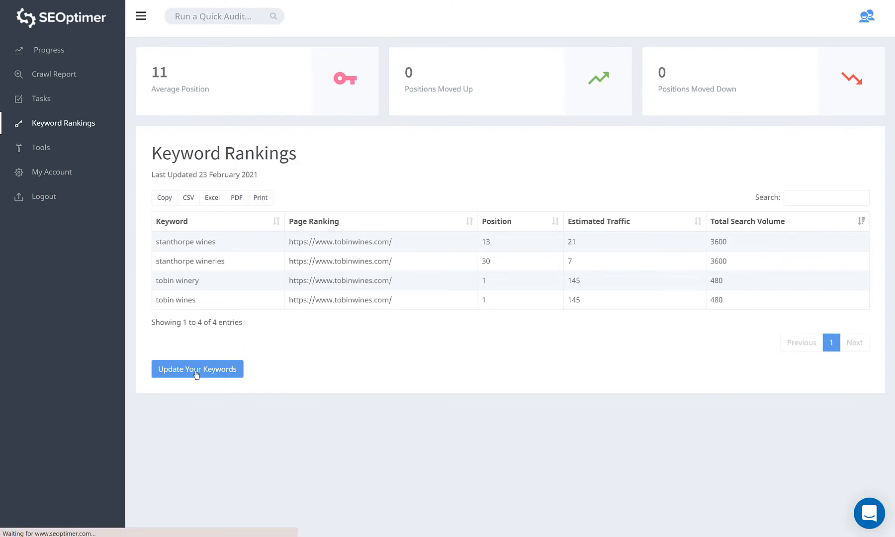
Step: Replace 'stanthorpe wines' with 'ballandean winery' and 'ballandean wines' in the tracked keywords and save
left_click(197, 369)
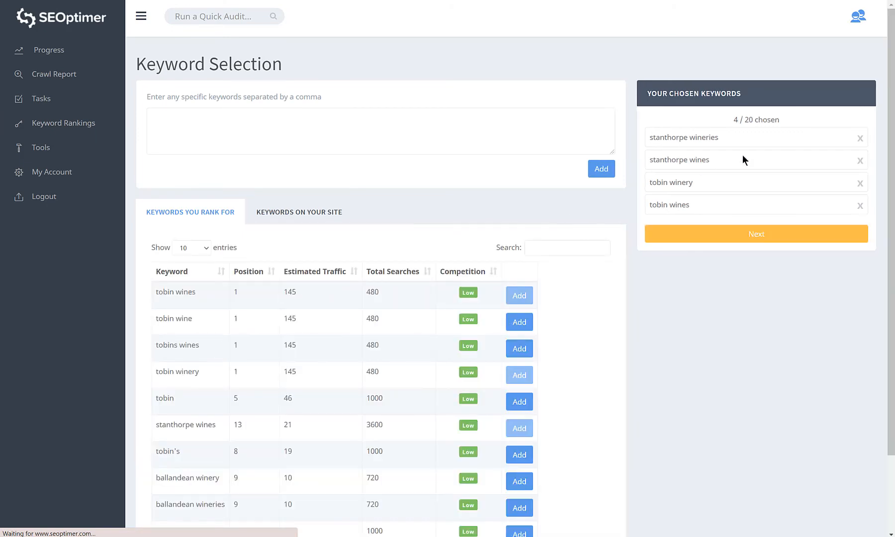
mouse_move(859, 161)
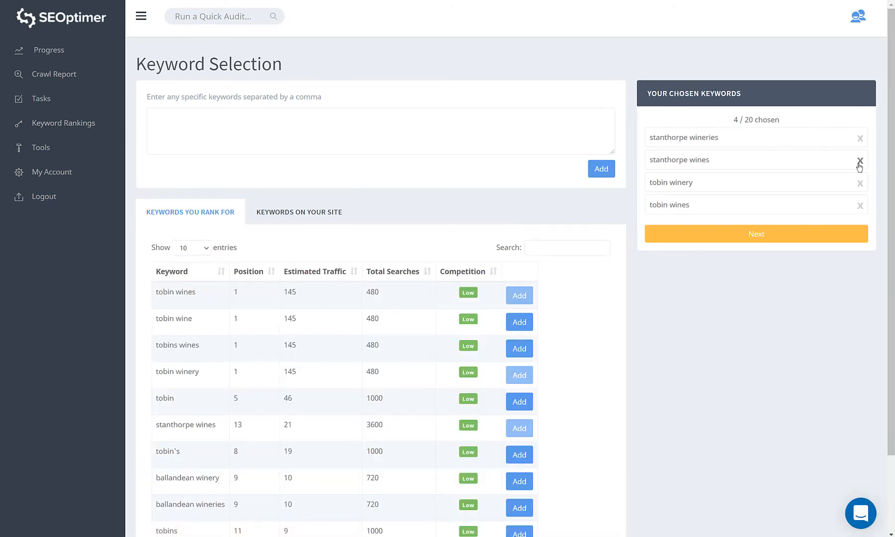
left_click(859, 160)
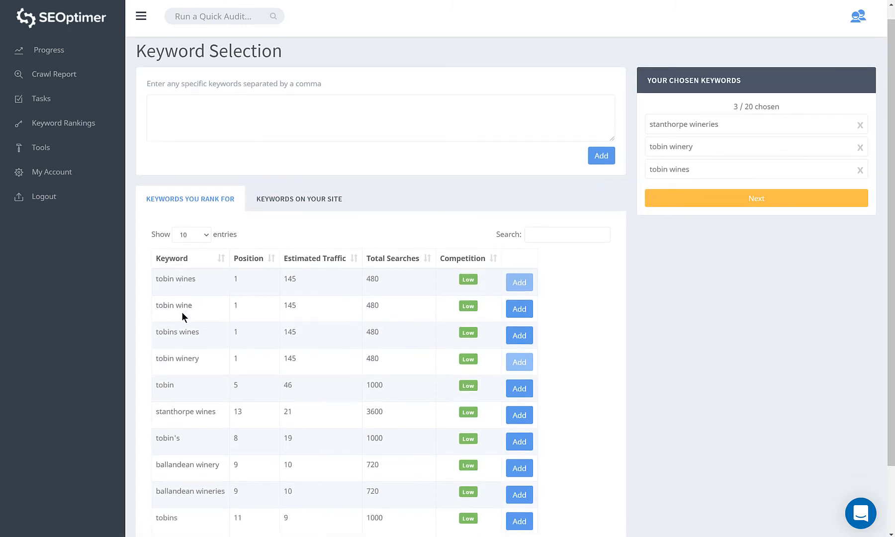
scroll("down", 3)
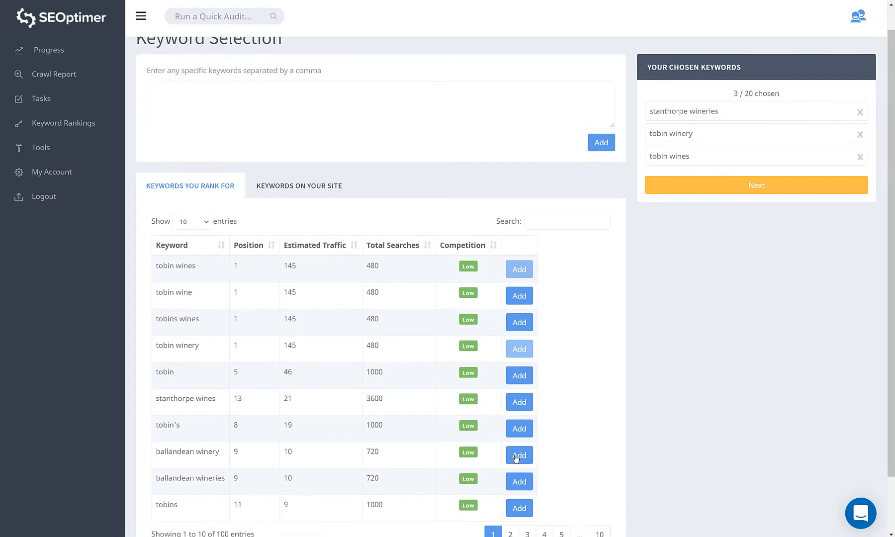
left_click(518, 454)
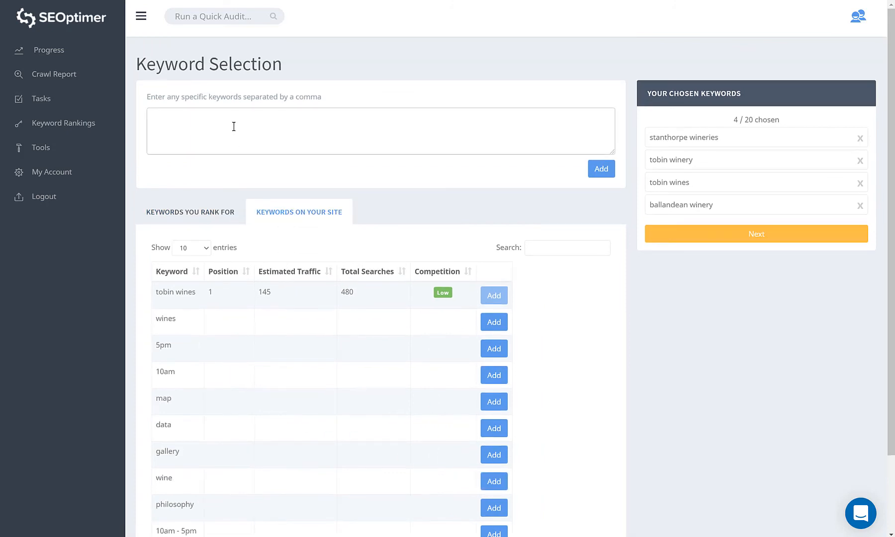
type("ballandean wines")
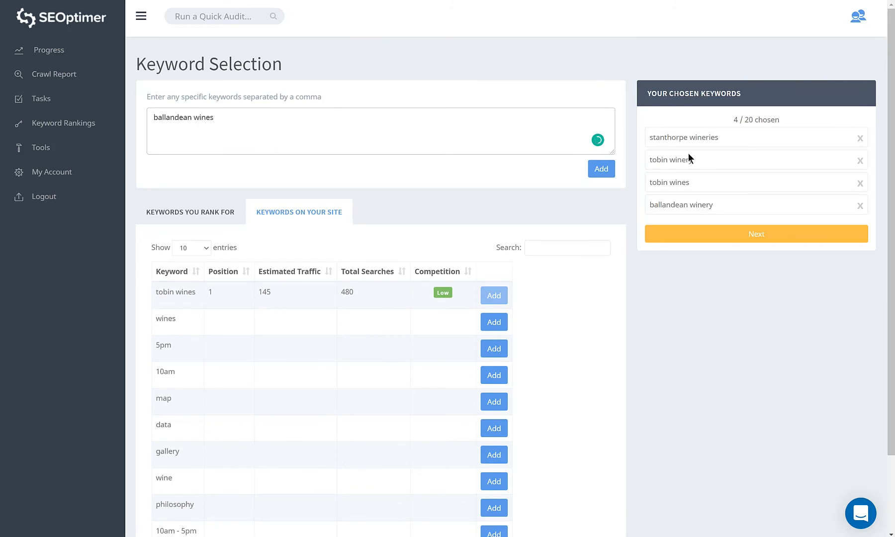
left_click(600, 168)
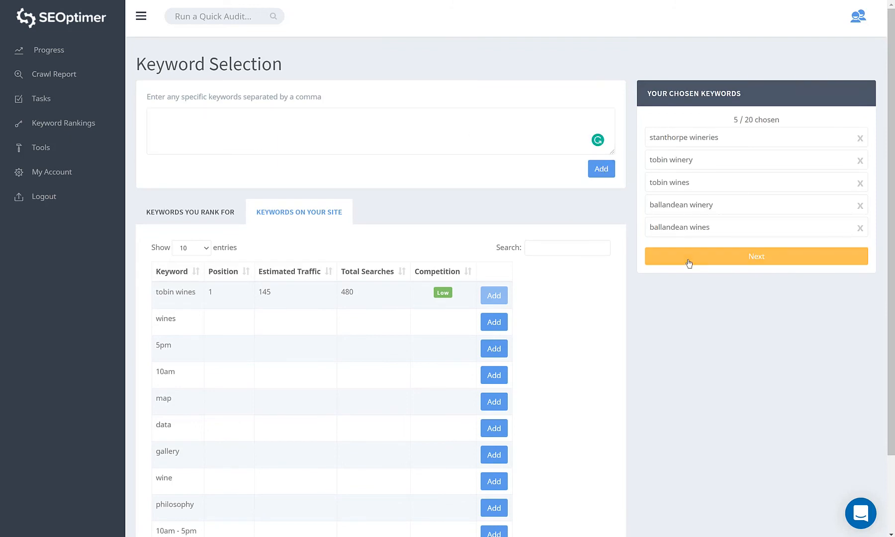
left_click(756, 257)
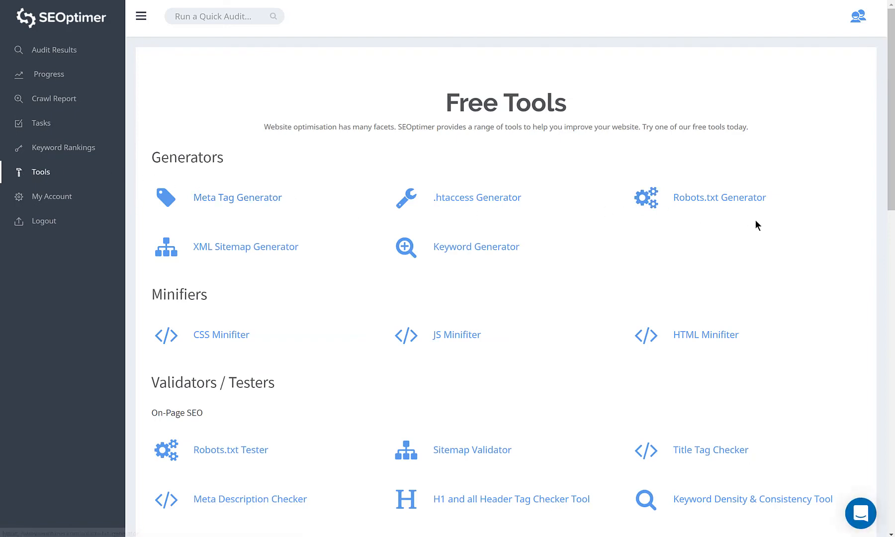
scroll("down", 3)
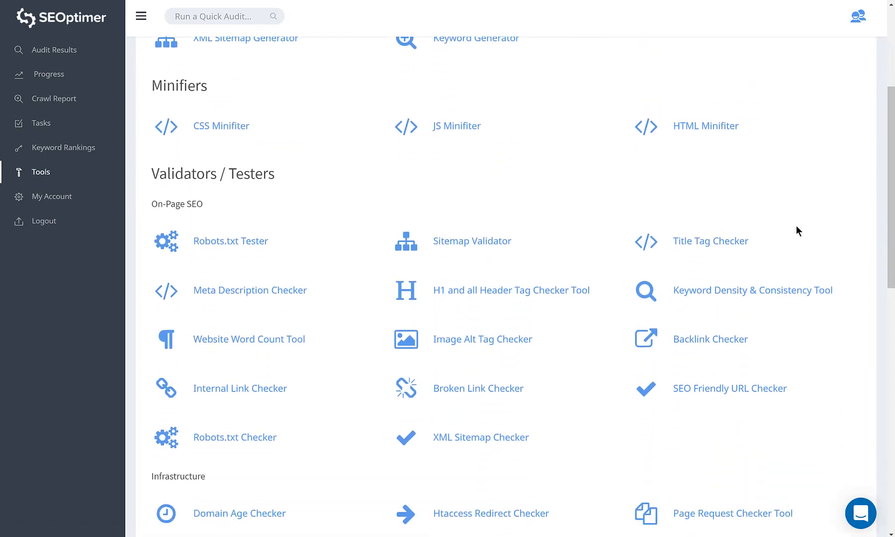
scroll("down", 3)
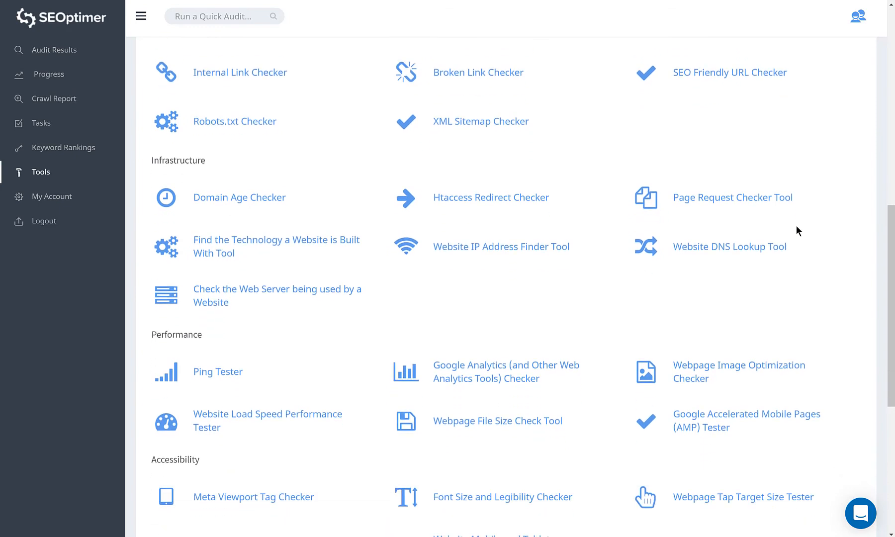
scroll("down", 3)
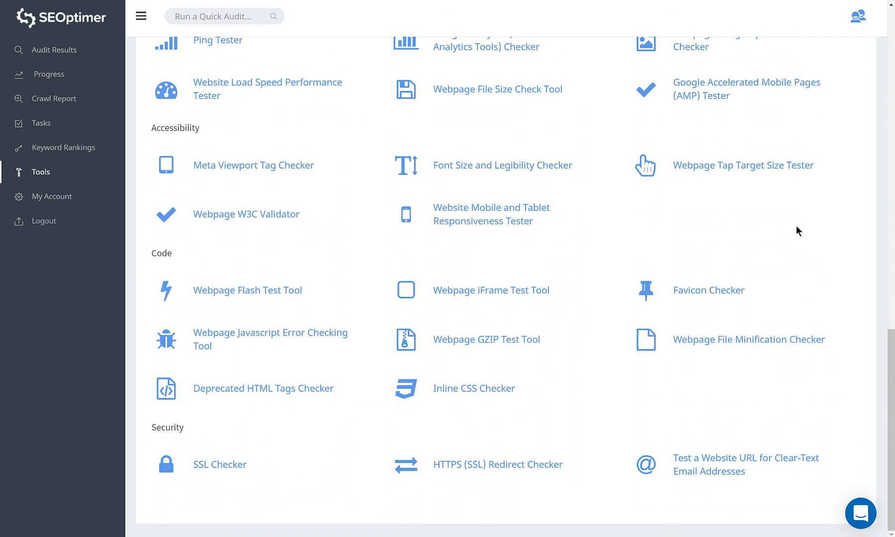
mouse_move(311, 197)
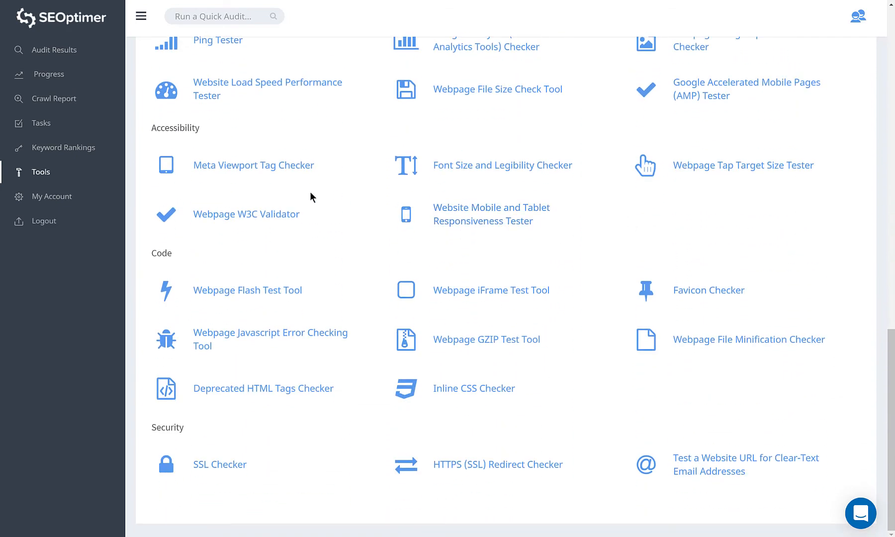
Step: View the My Account page with the DIY SEO trial subscription, billing card and profile
left_click(51, 172)
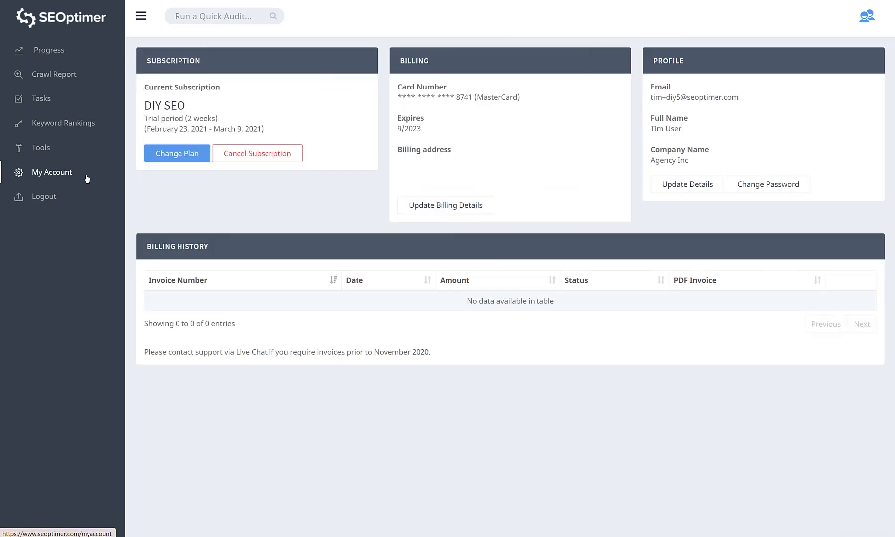
mouse_move(152, 183)
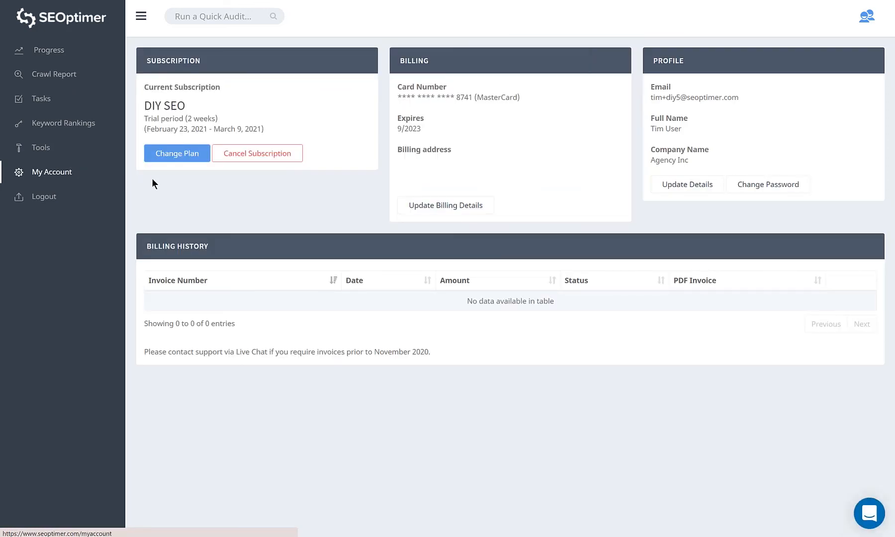
left_click(176, 153)
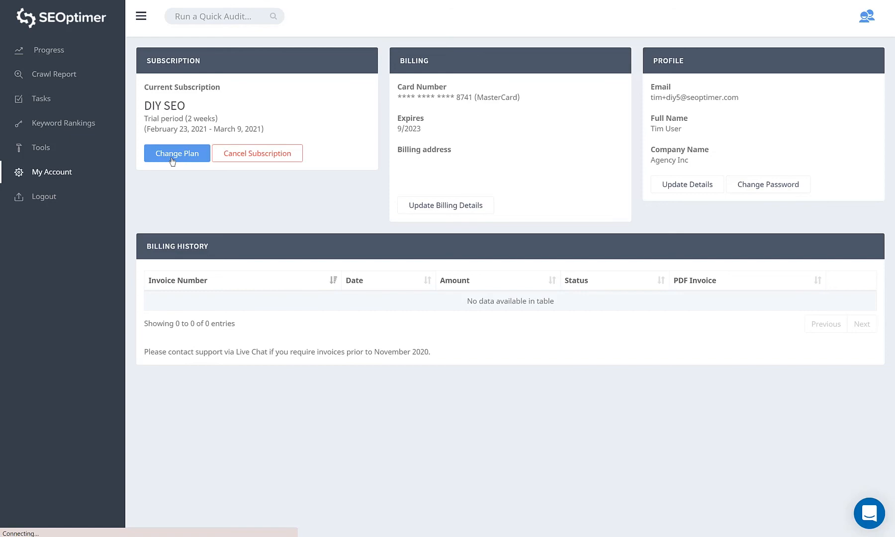
Step: Reach the Switch Plan page listing DIY SEO $19, White Label $29, Embedding $59 monthly
left_click(176, 153)
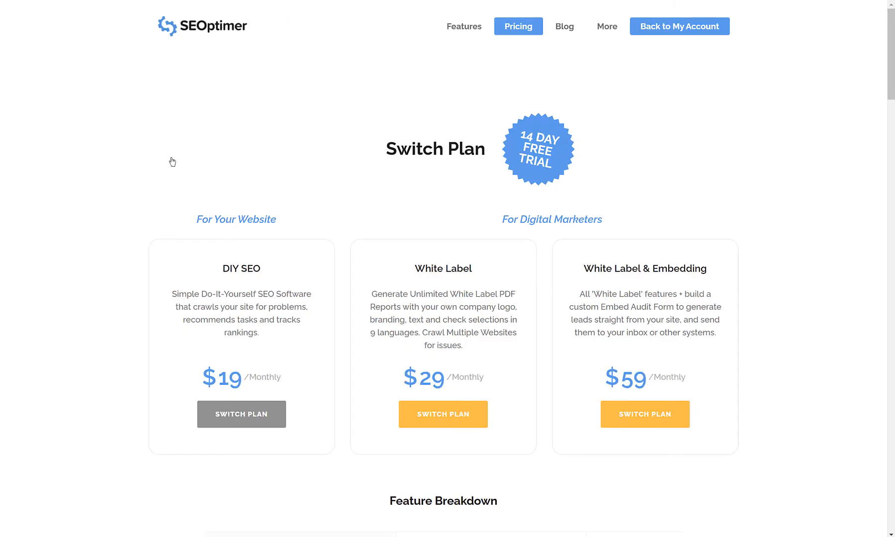
mouse_move(611, 428)
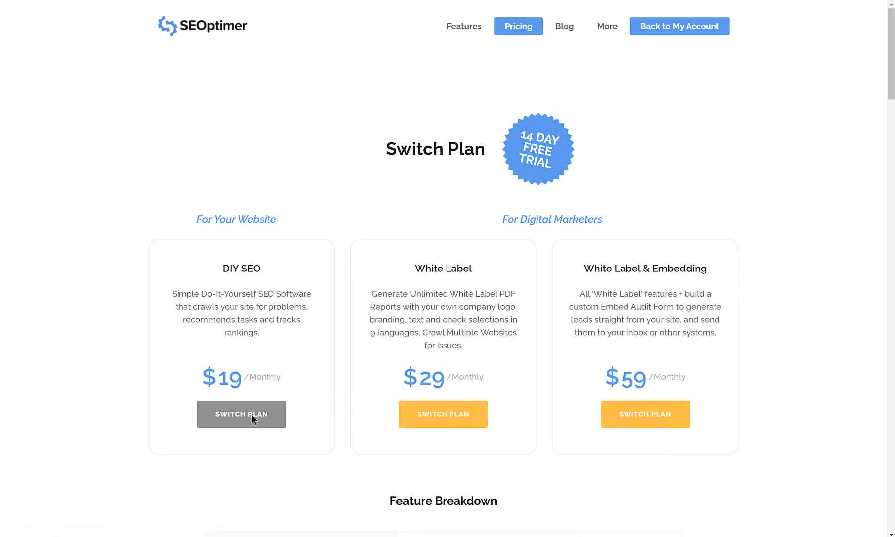
left_click(240, 414)
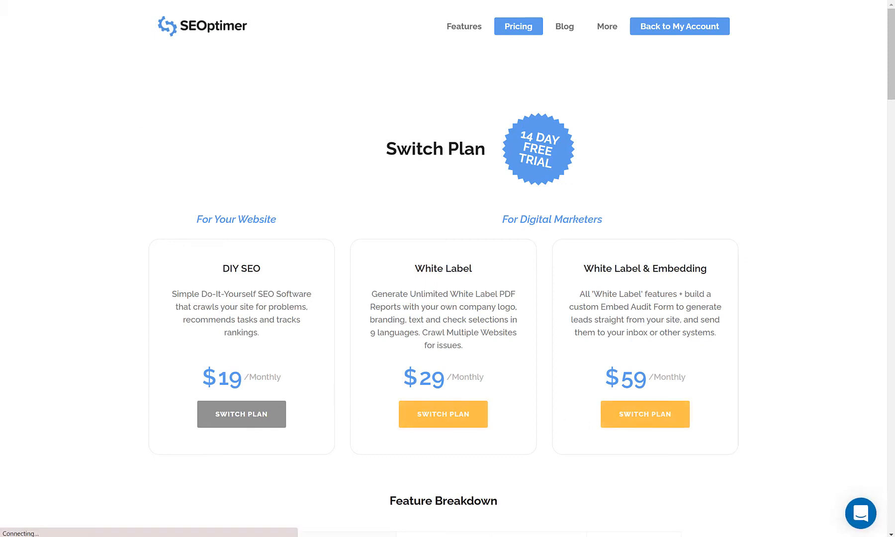